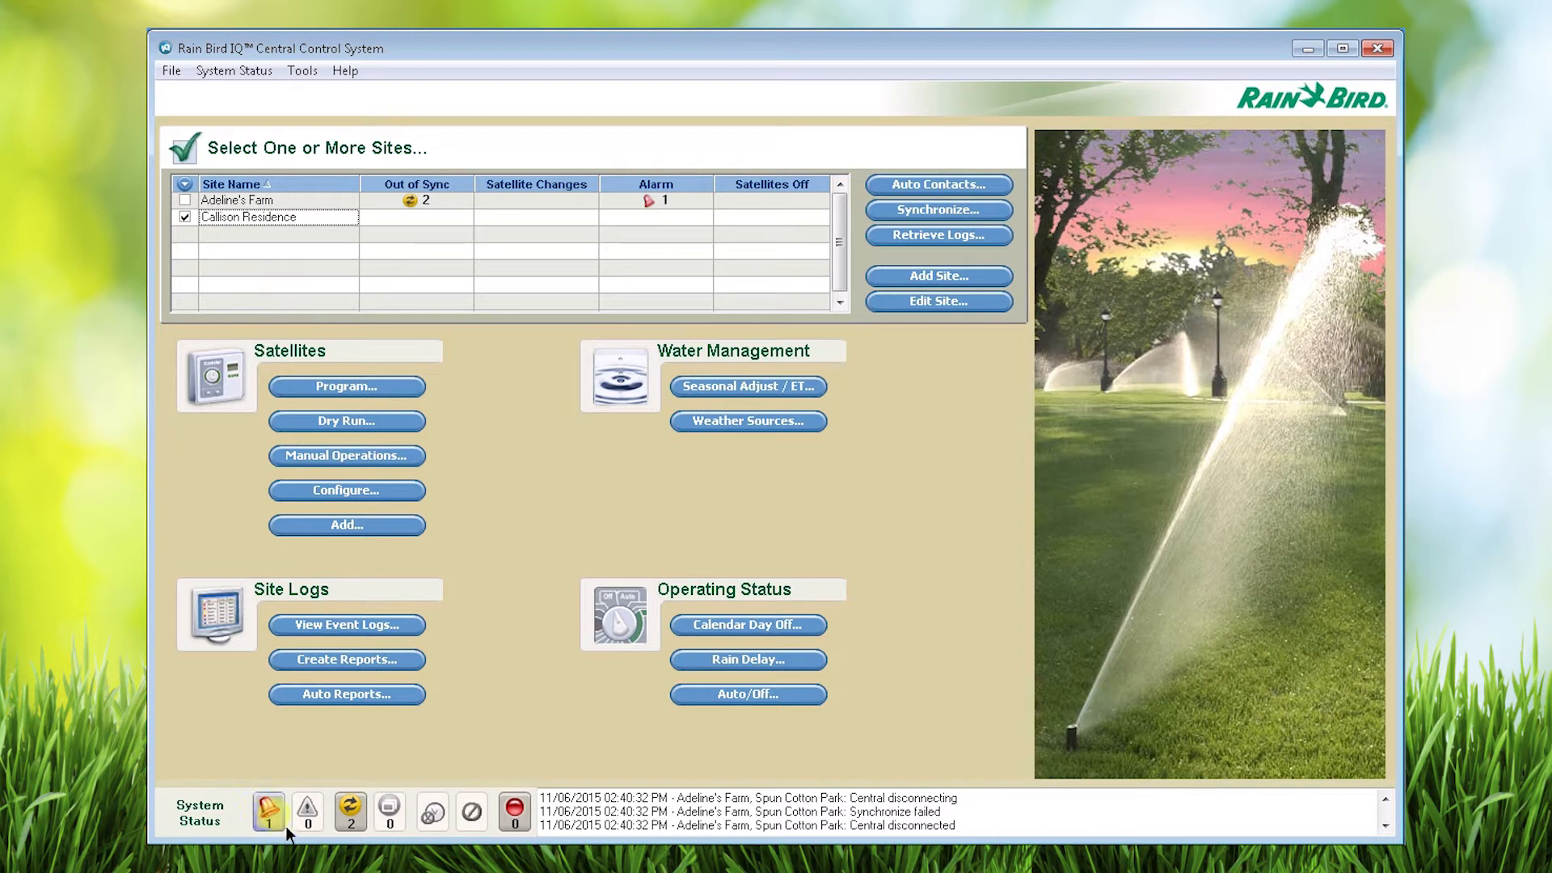
pyautogui.moveTo(286, 831)
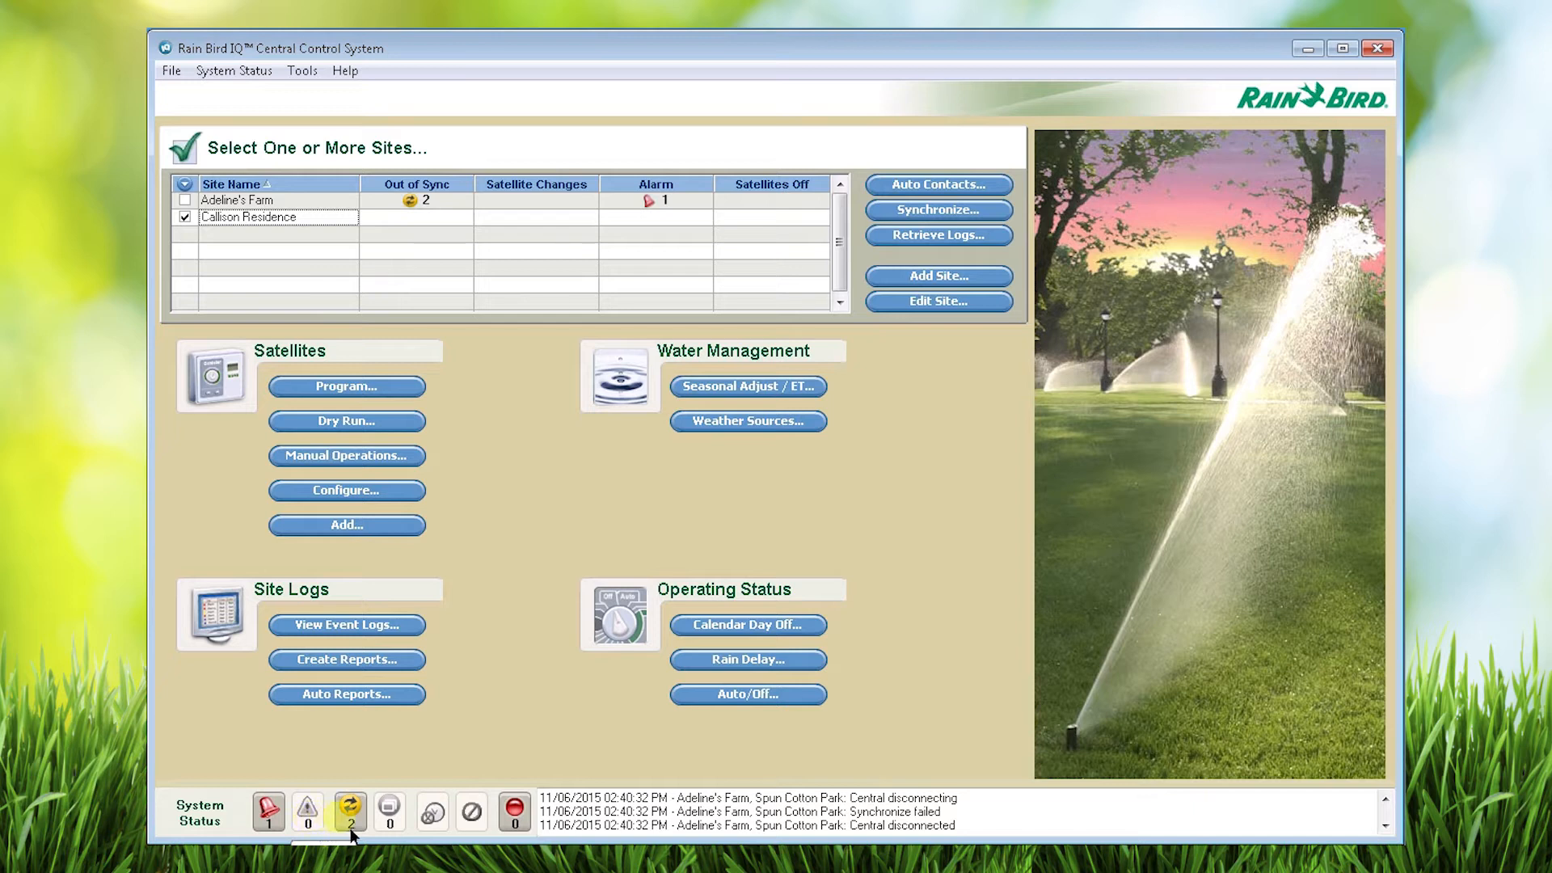
pyautogui.moveTo(364, 821)
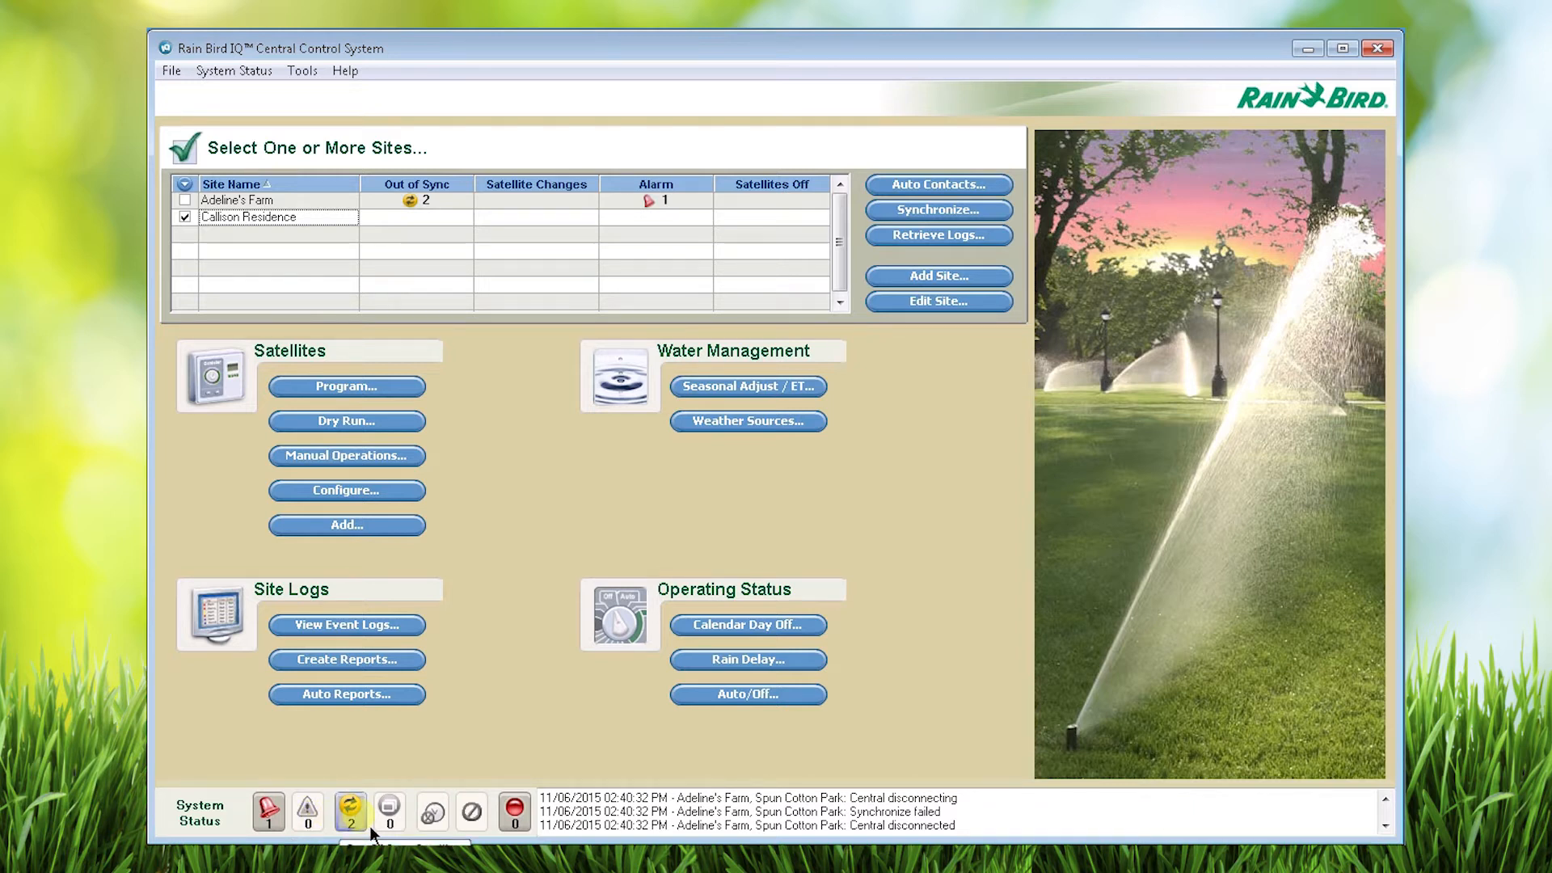
pyautogui.moveTo(372, 828)
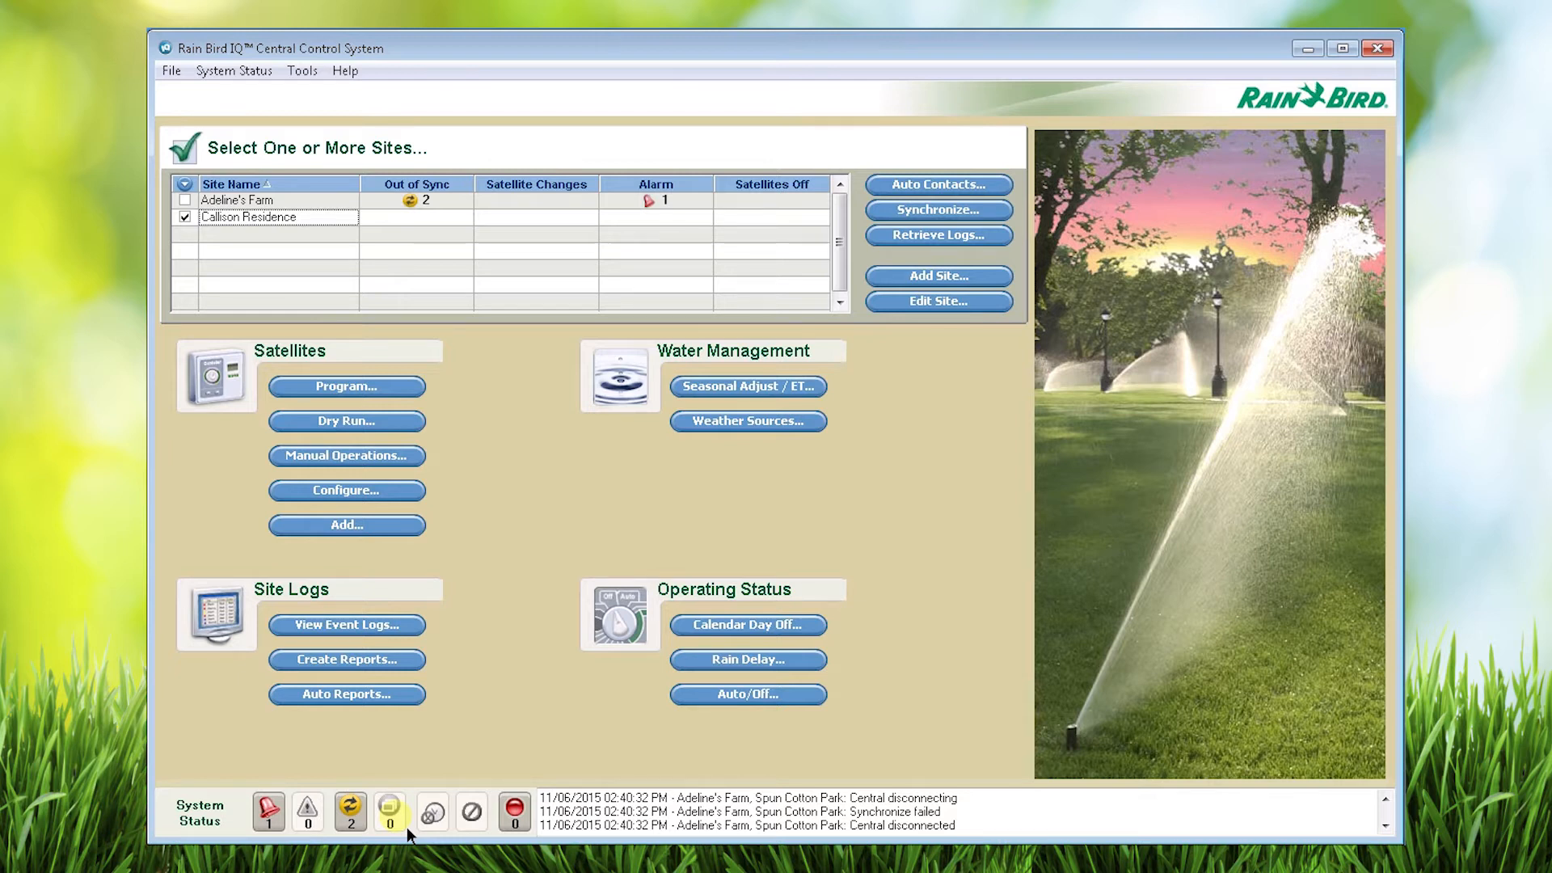
pyautogui.moveTo(444, 827)
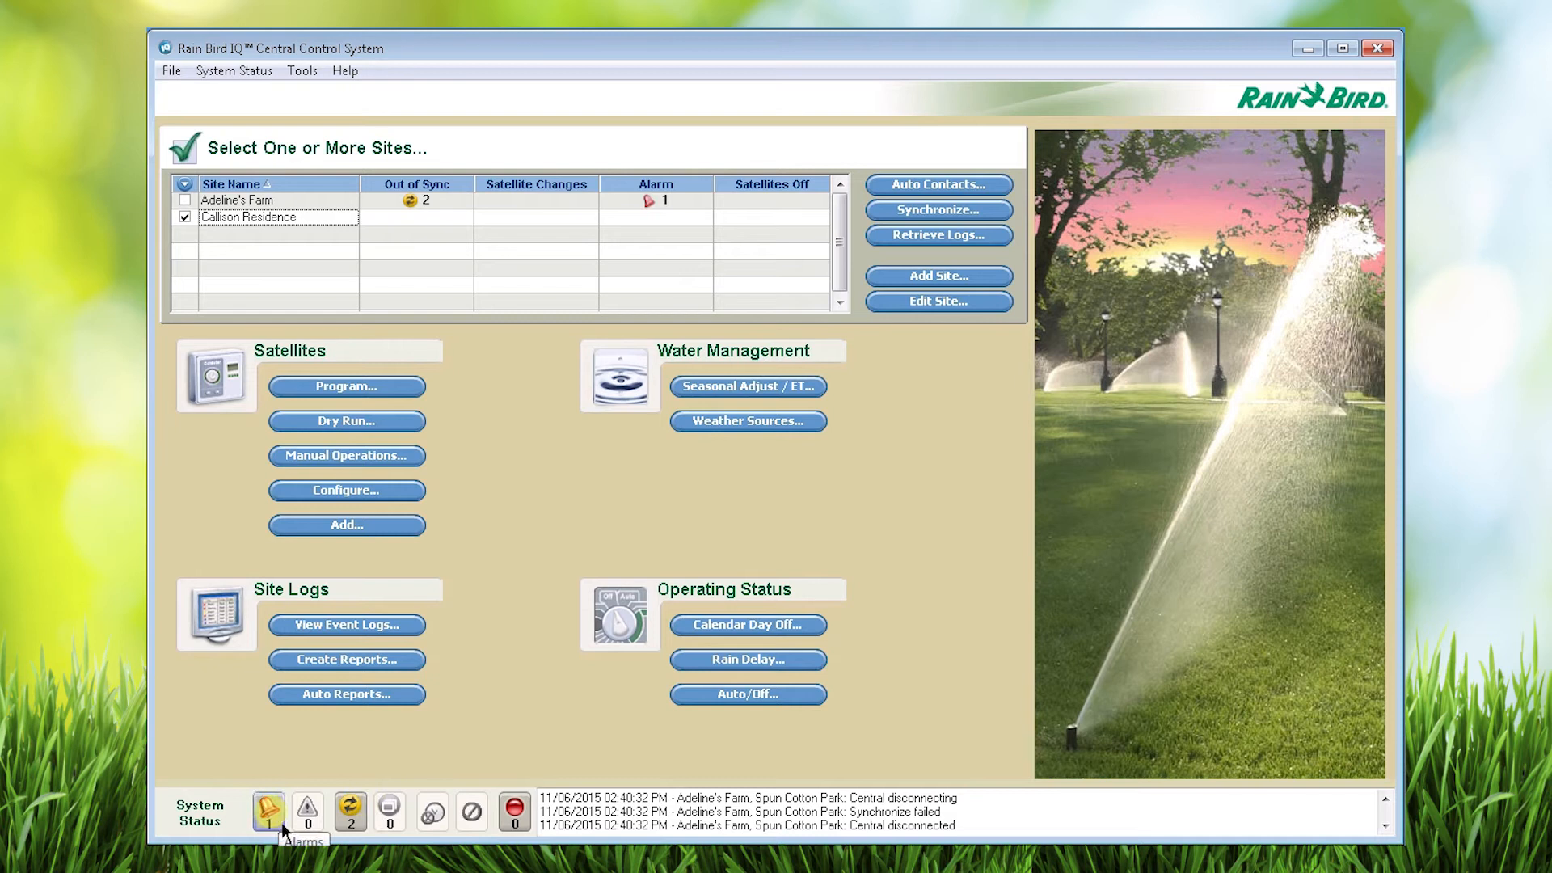
# Step: Acknowledge Adeline's Farm's Synchronize failed alarm from the Alarms list, clearing the count
pyautogui.click(269, 809)
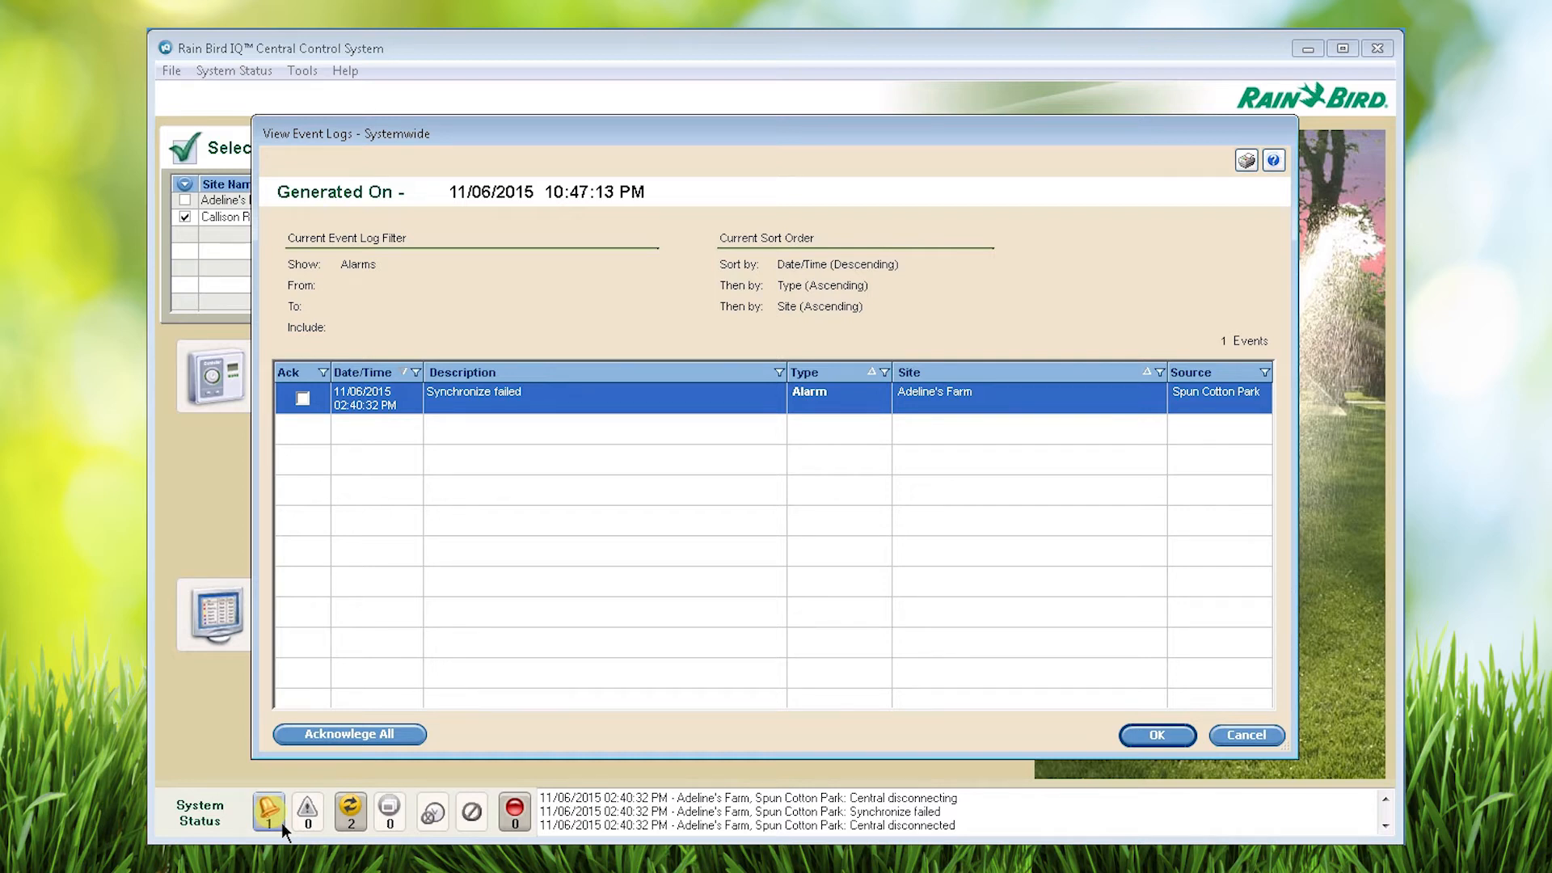
pyautogui.click(302, 398)
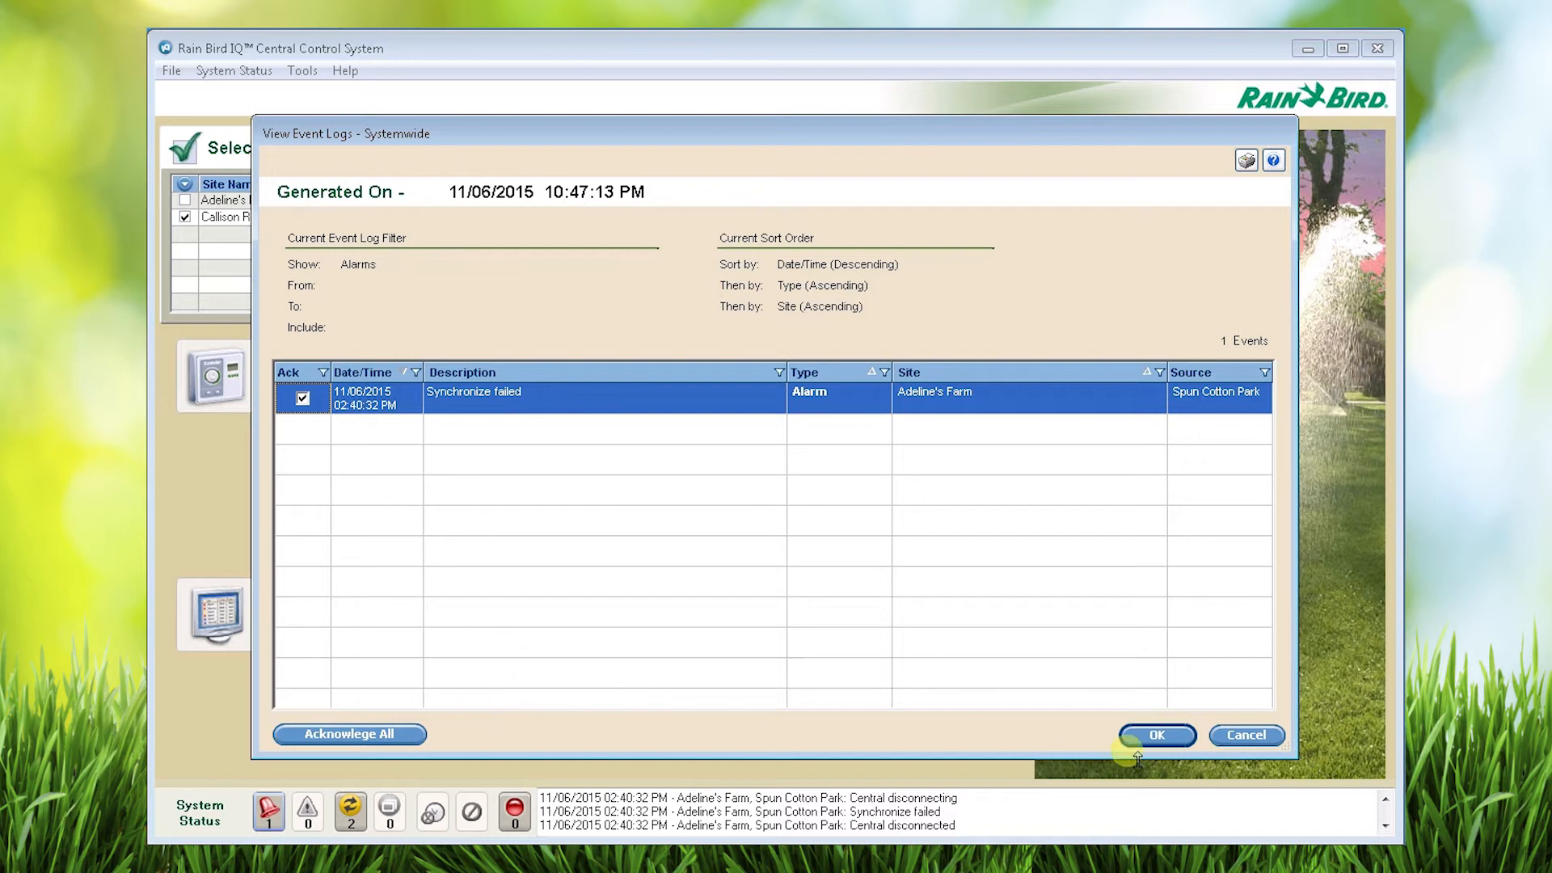
pyautogui.click(1158, 735)
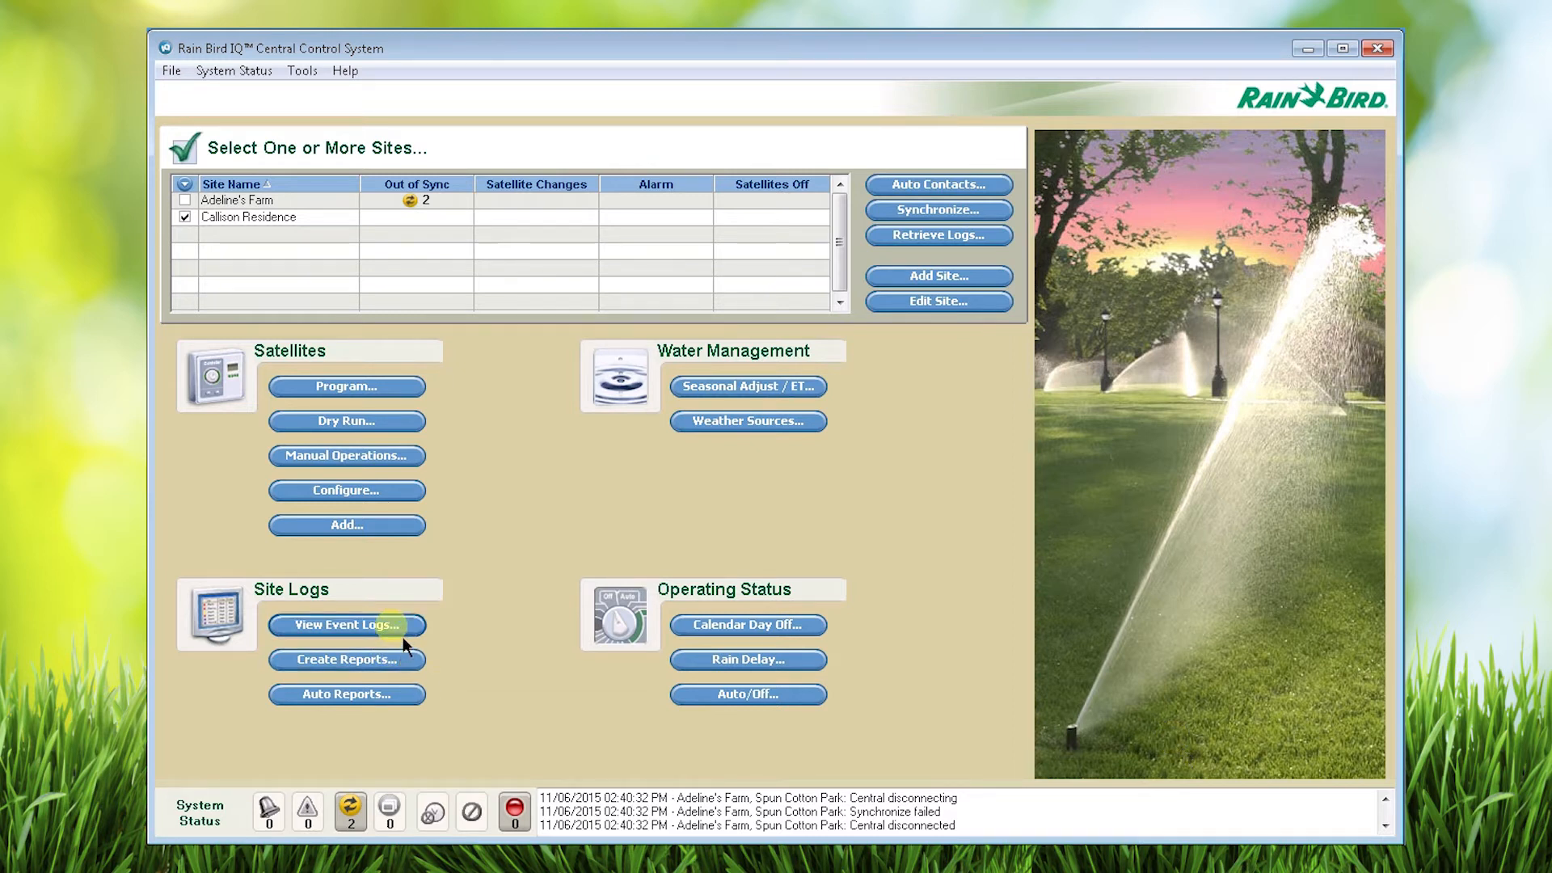
# Step: View the Site Logs event log for the checked Callison Residence site
pyautogui.click(346, 624)
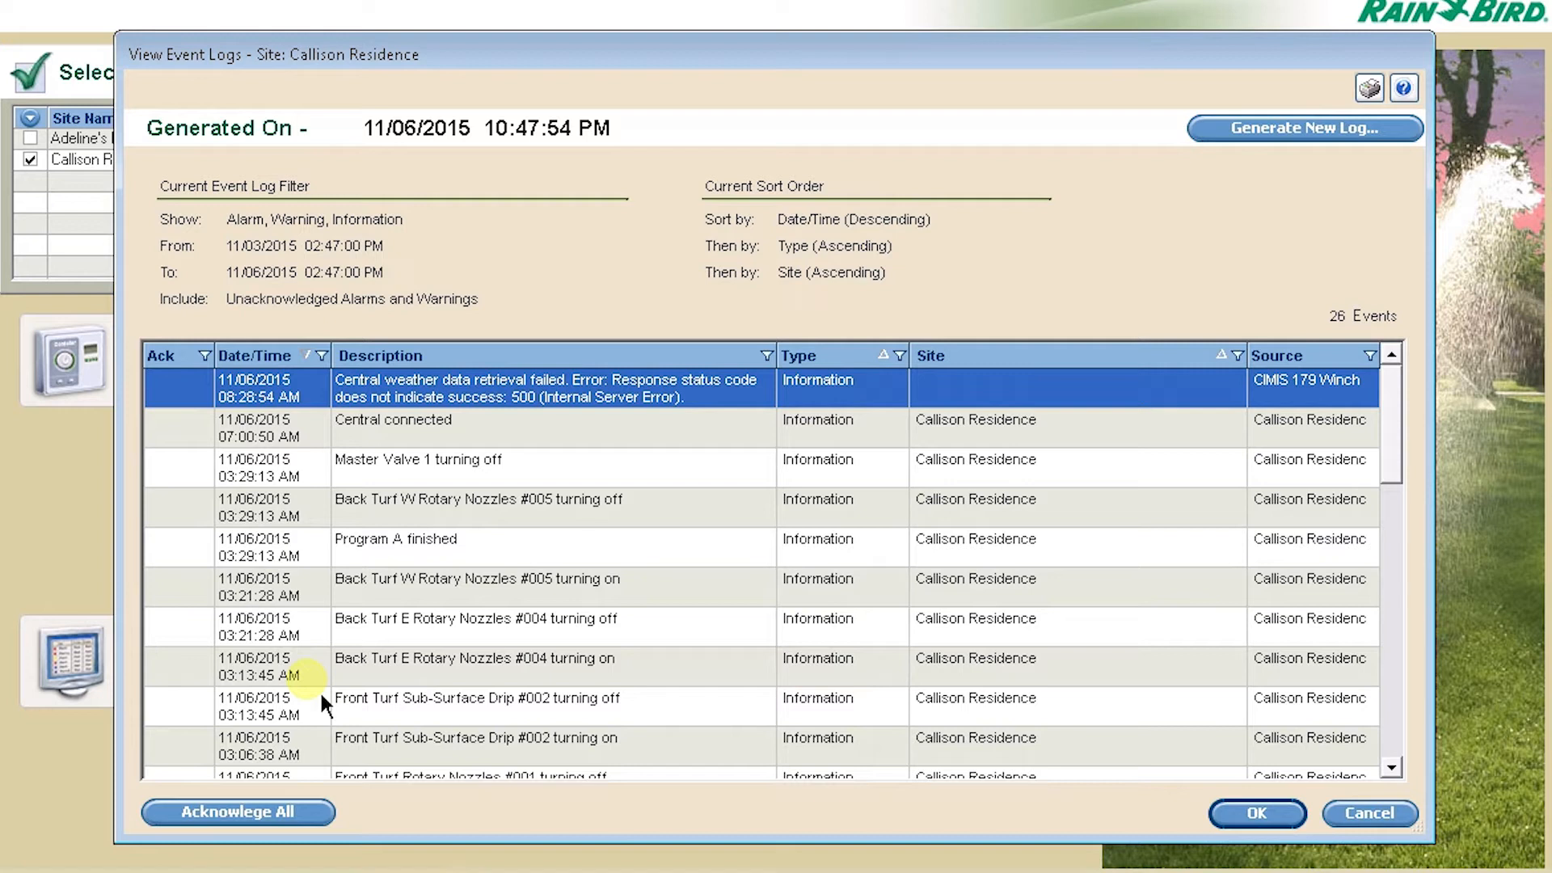
pyautogui.moveTo(1371, 89)
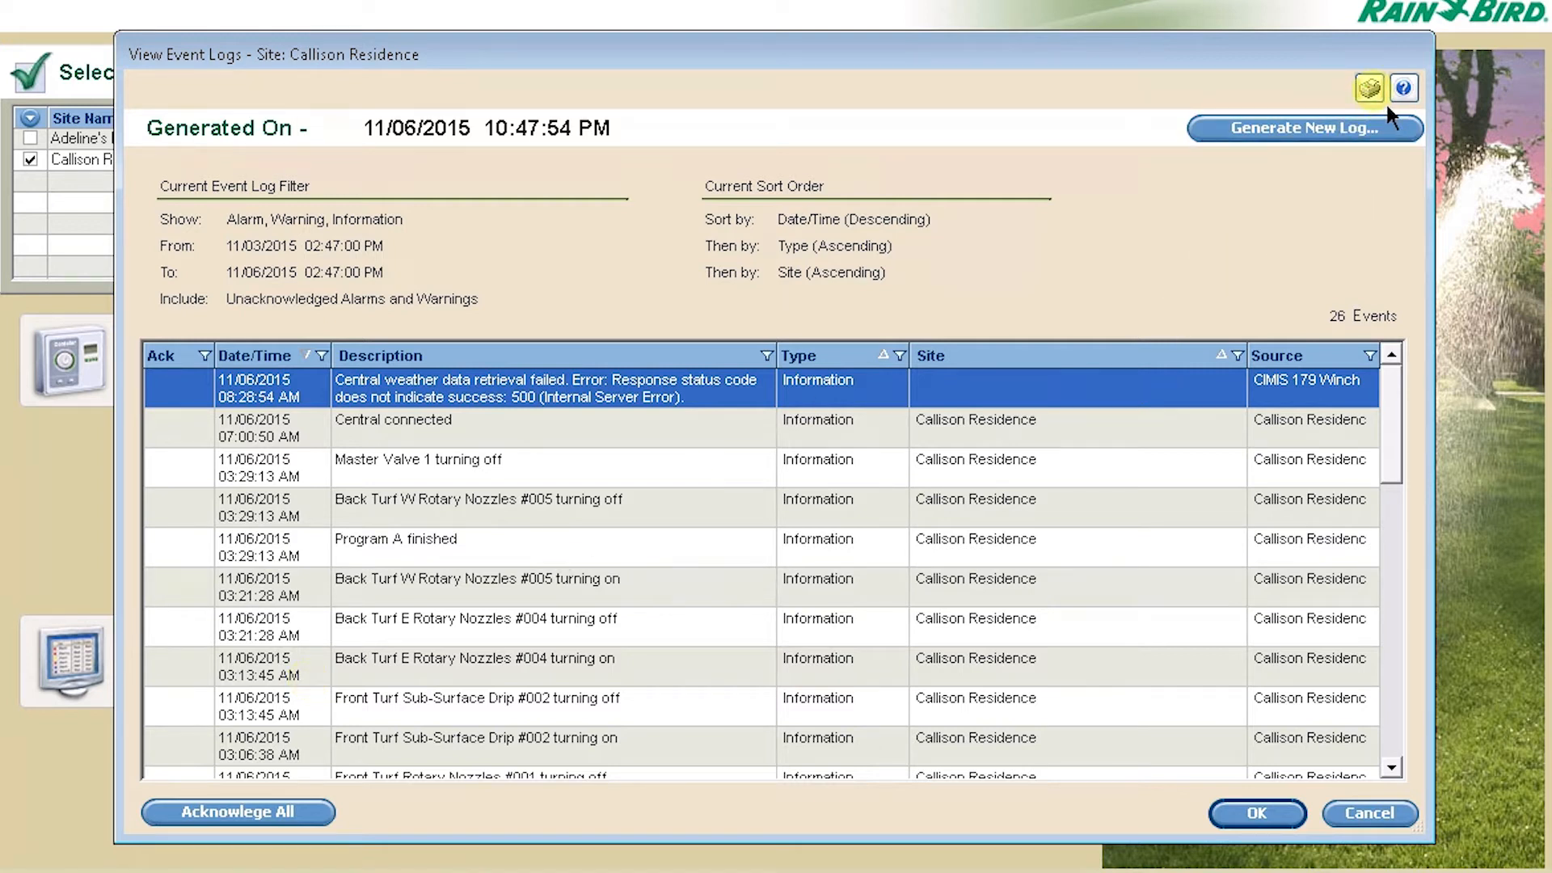
pyautogui.moveTo(1368, 87)
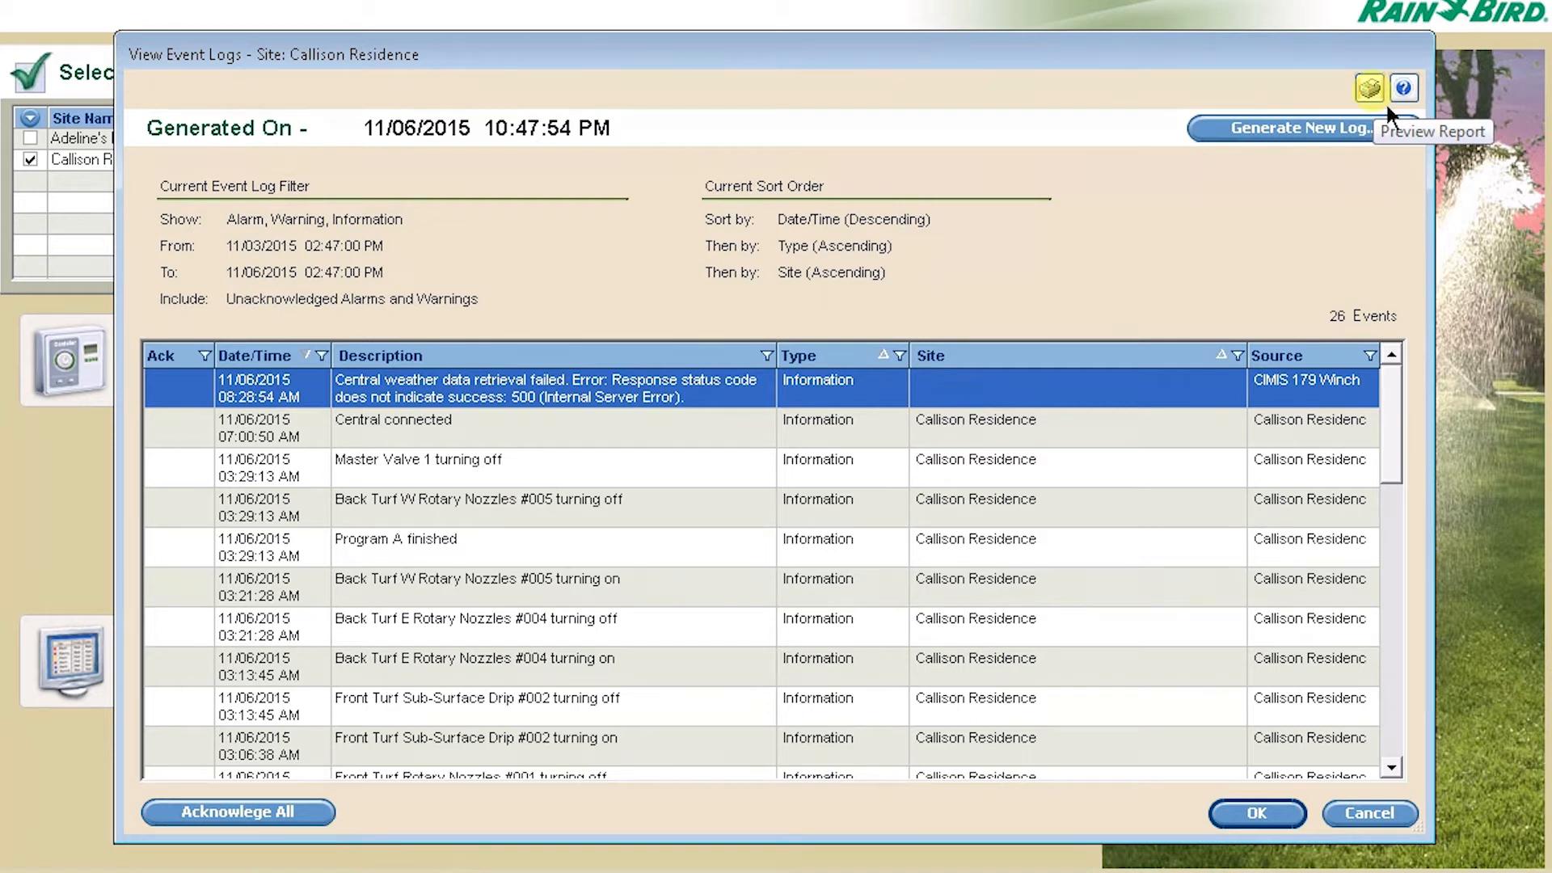
pyautogui.click(1364, 87)
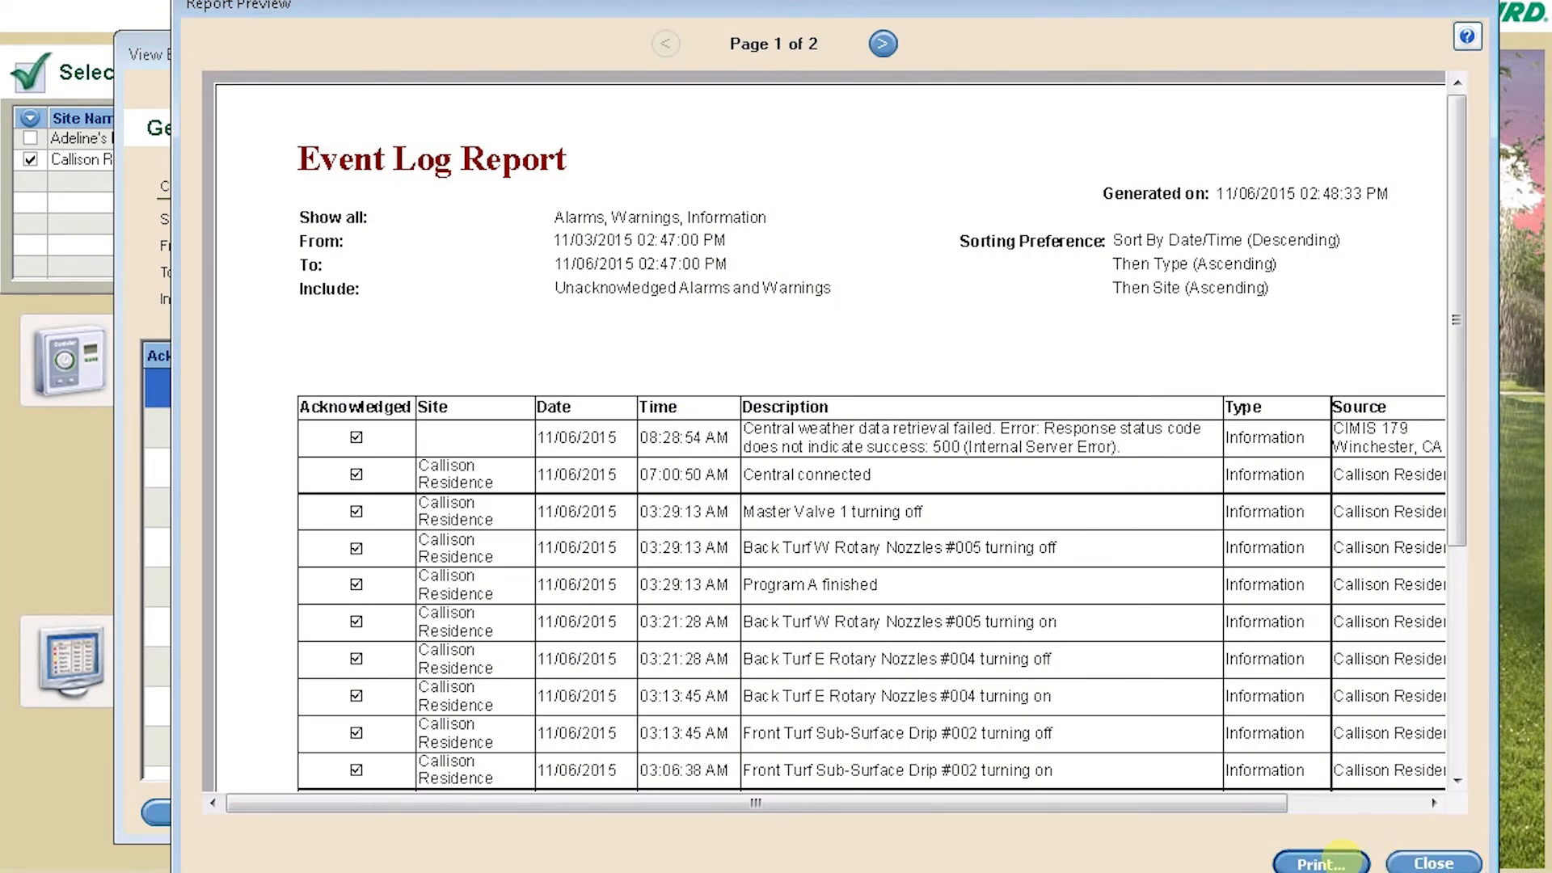
pyautogui.click(1319, 862)
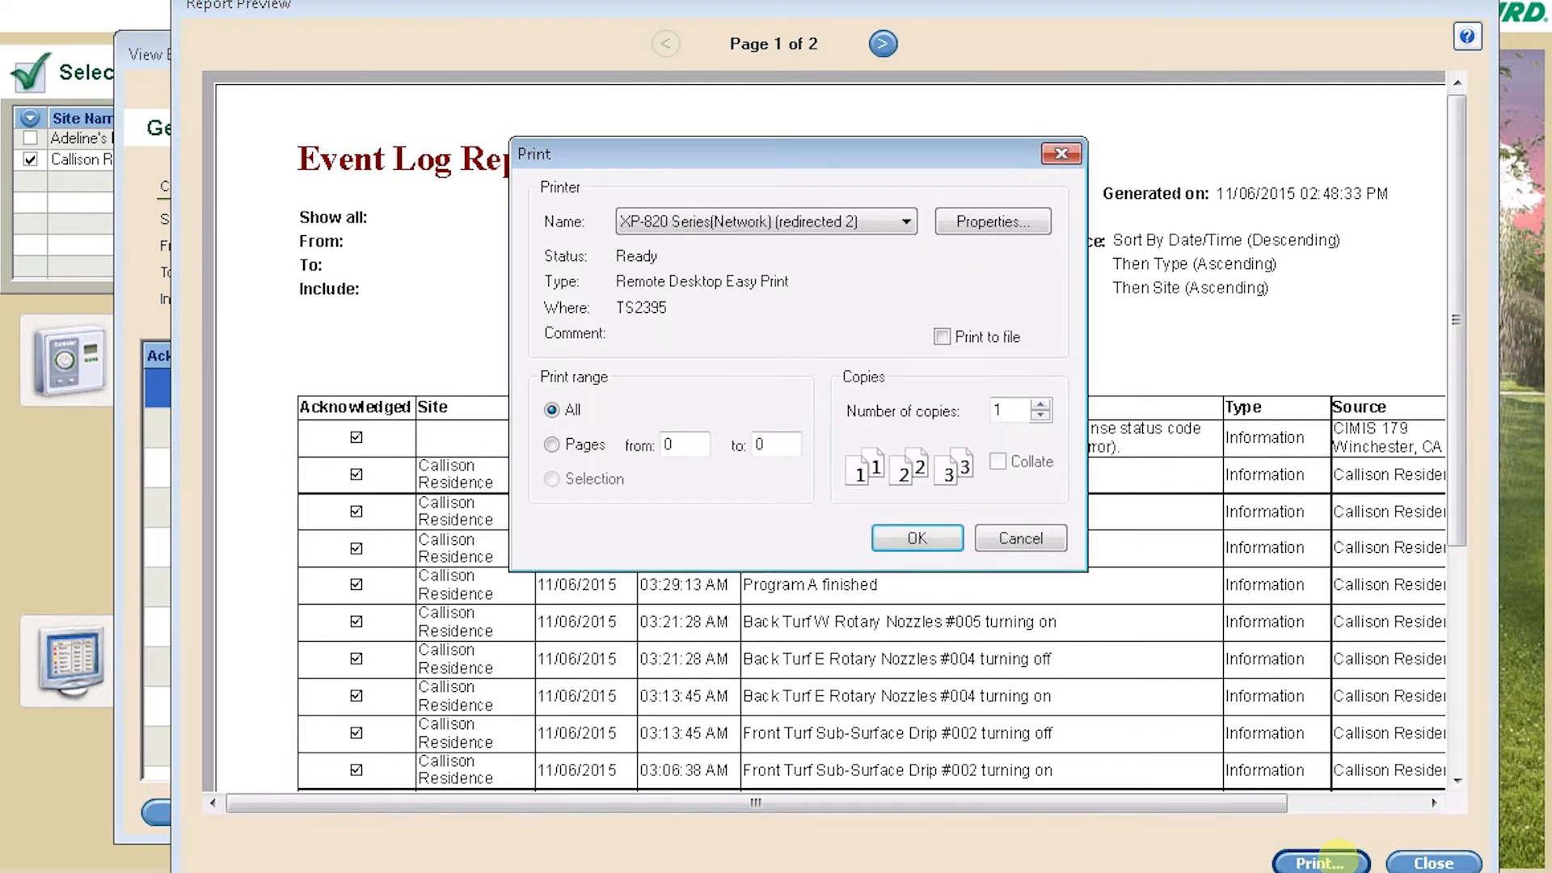
pyautogui.click(907, 221)
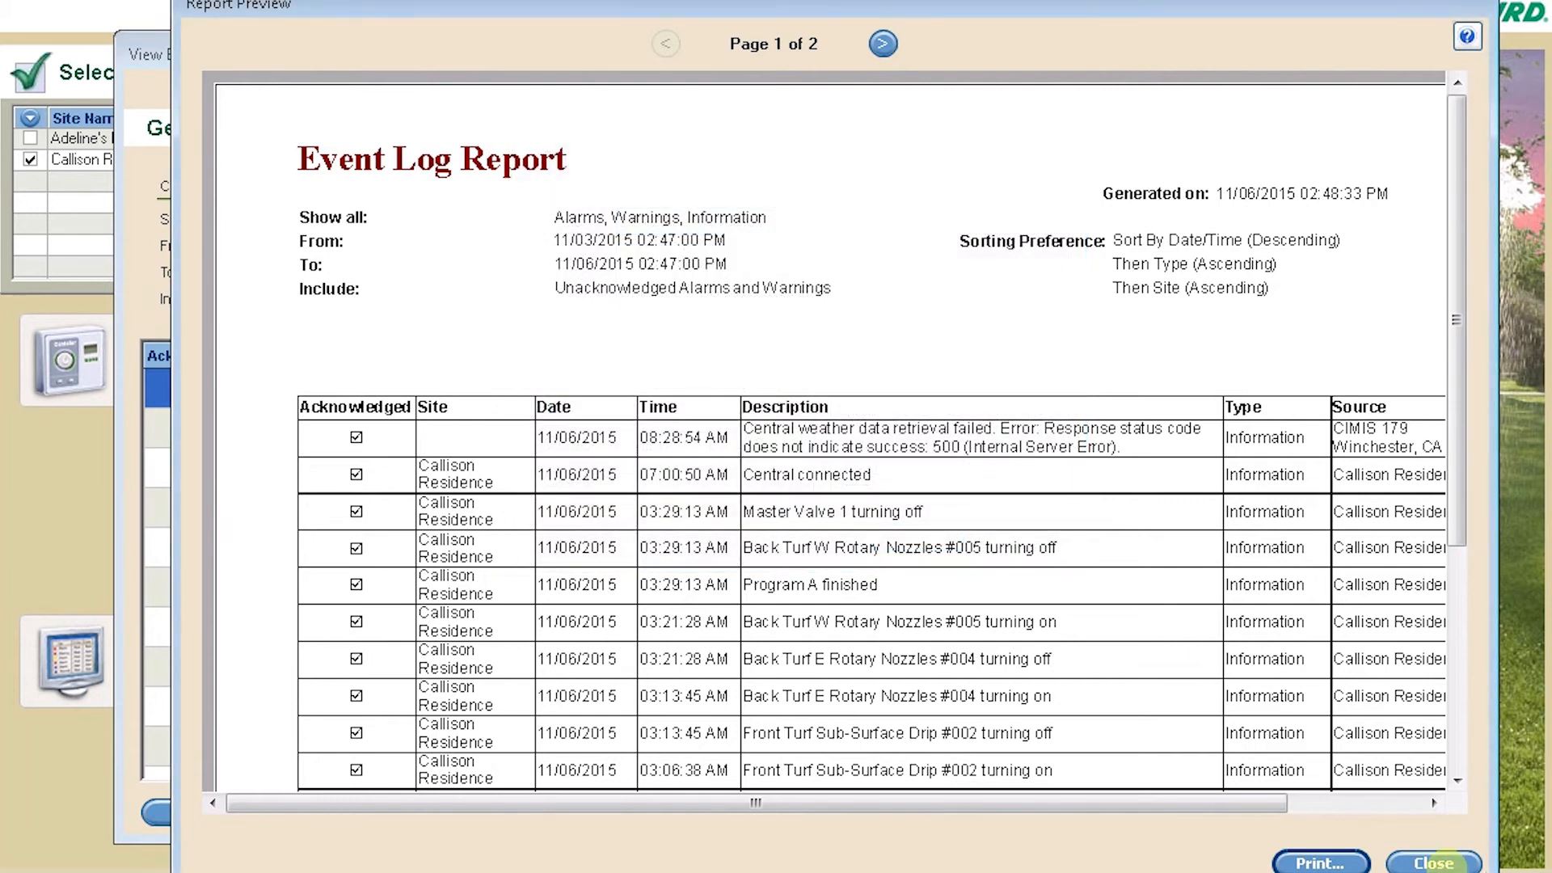
pyautogui.click(1434, 861)
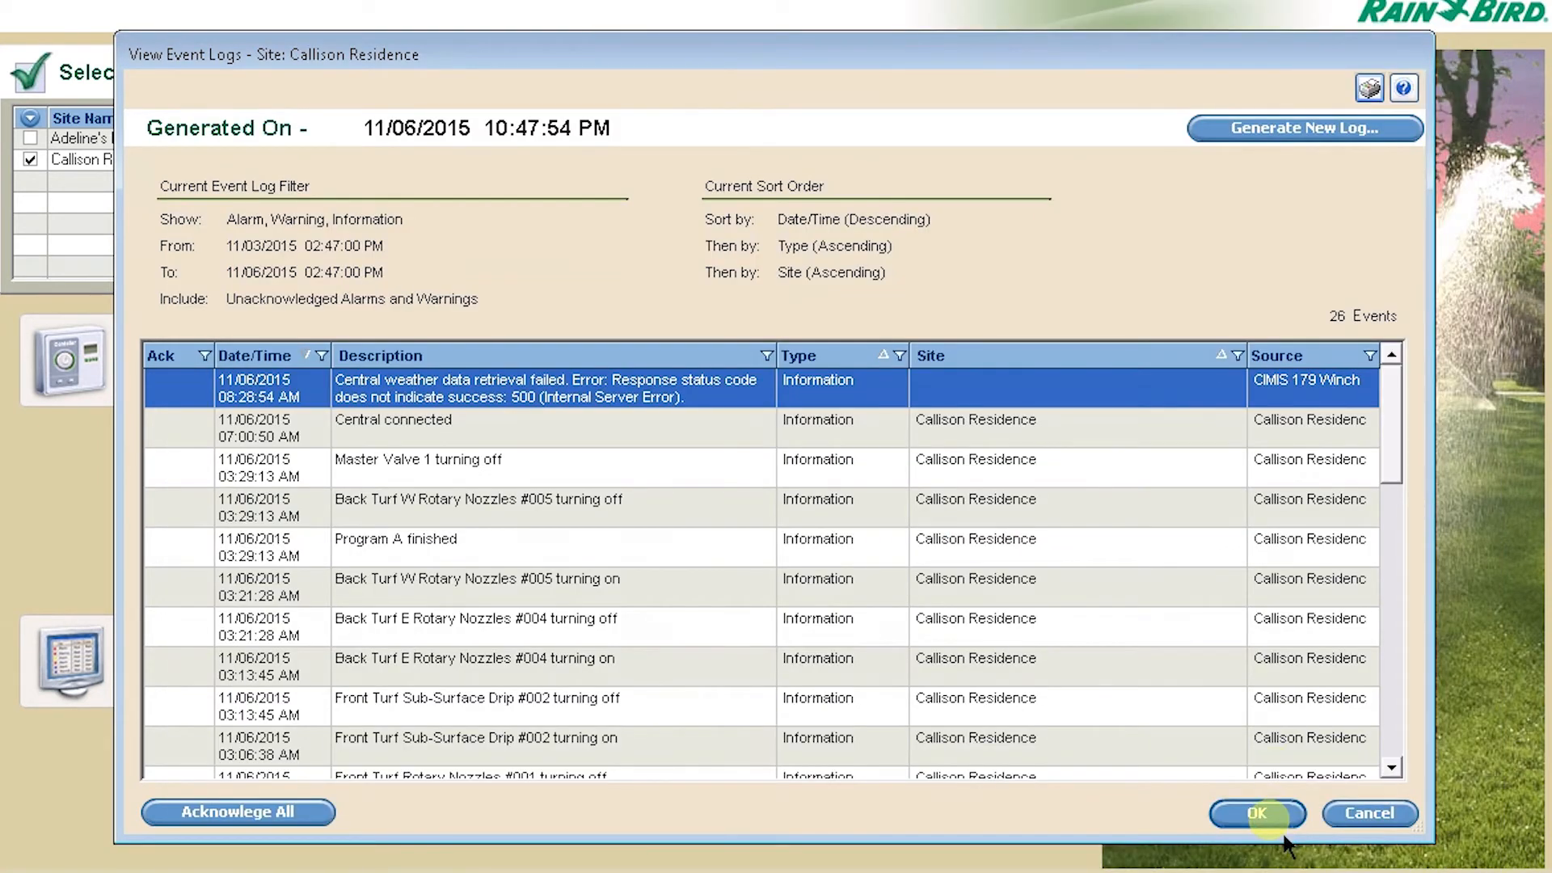
# Step: Close the event log and start Create Reports for Callison Residence
pyautogui.click(1257, 813)
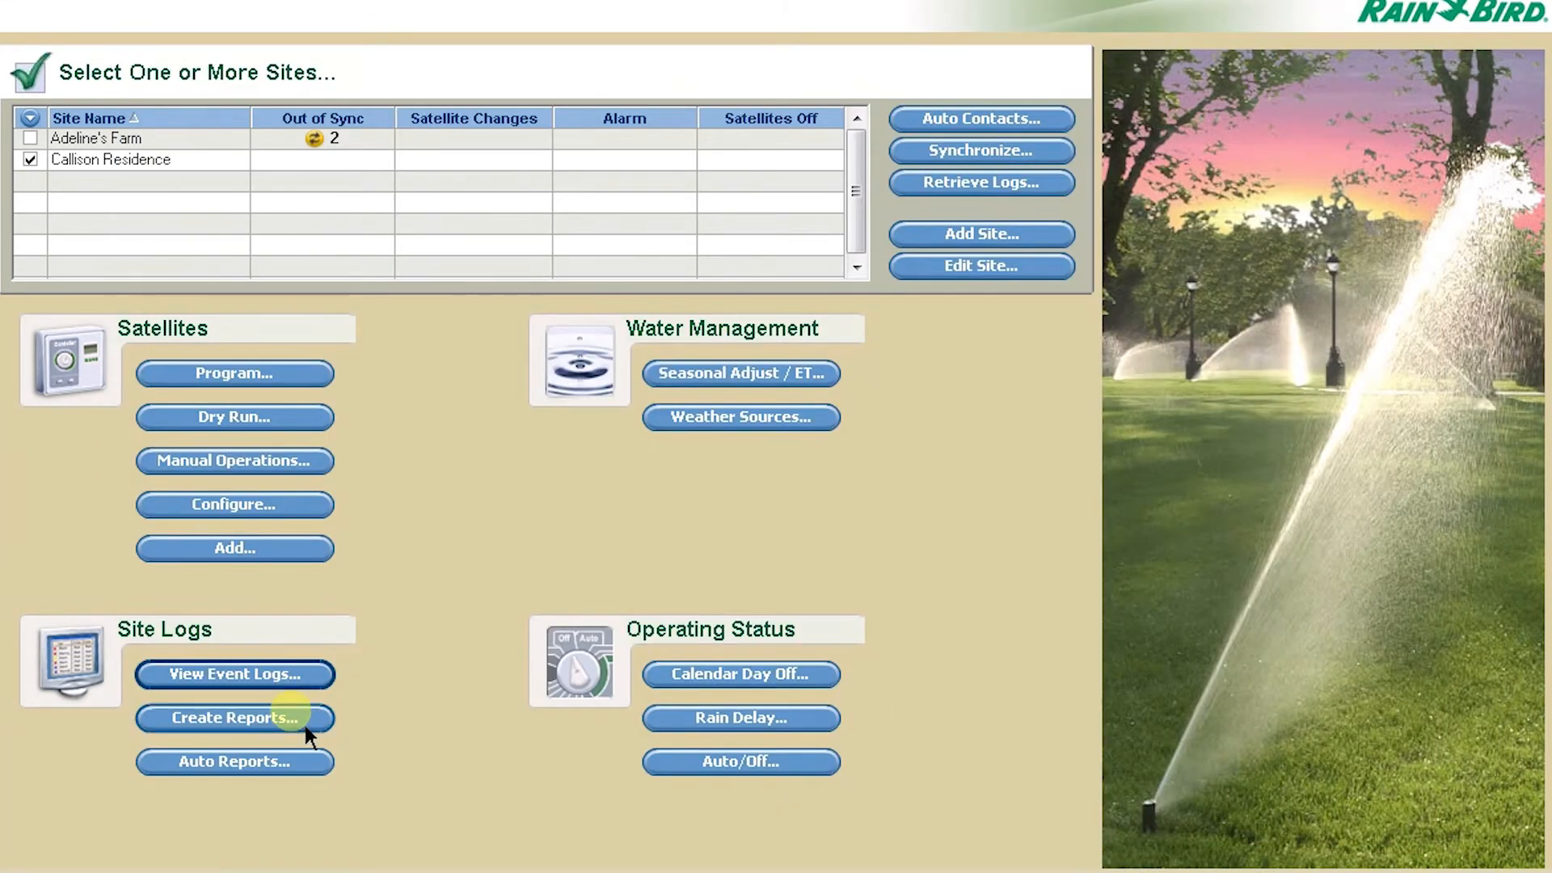
pyautogui.click(234, 718)
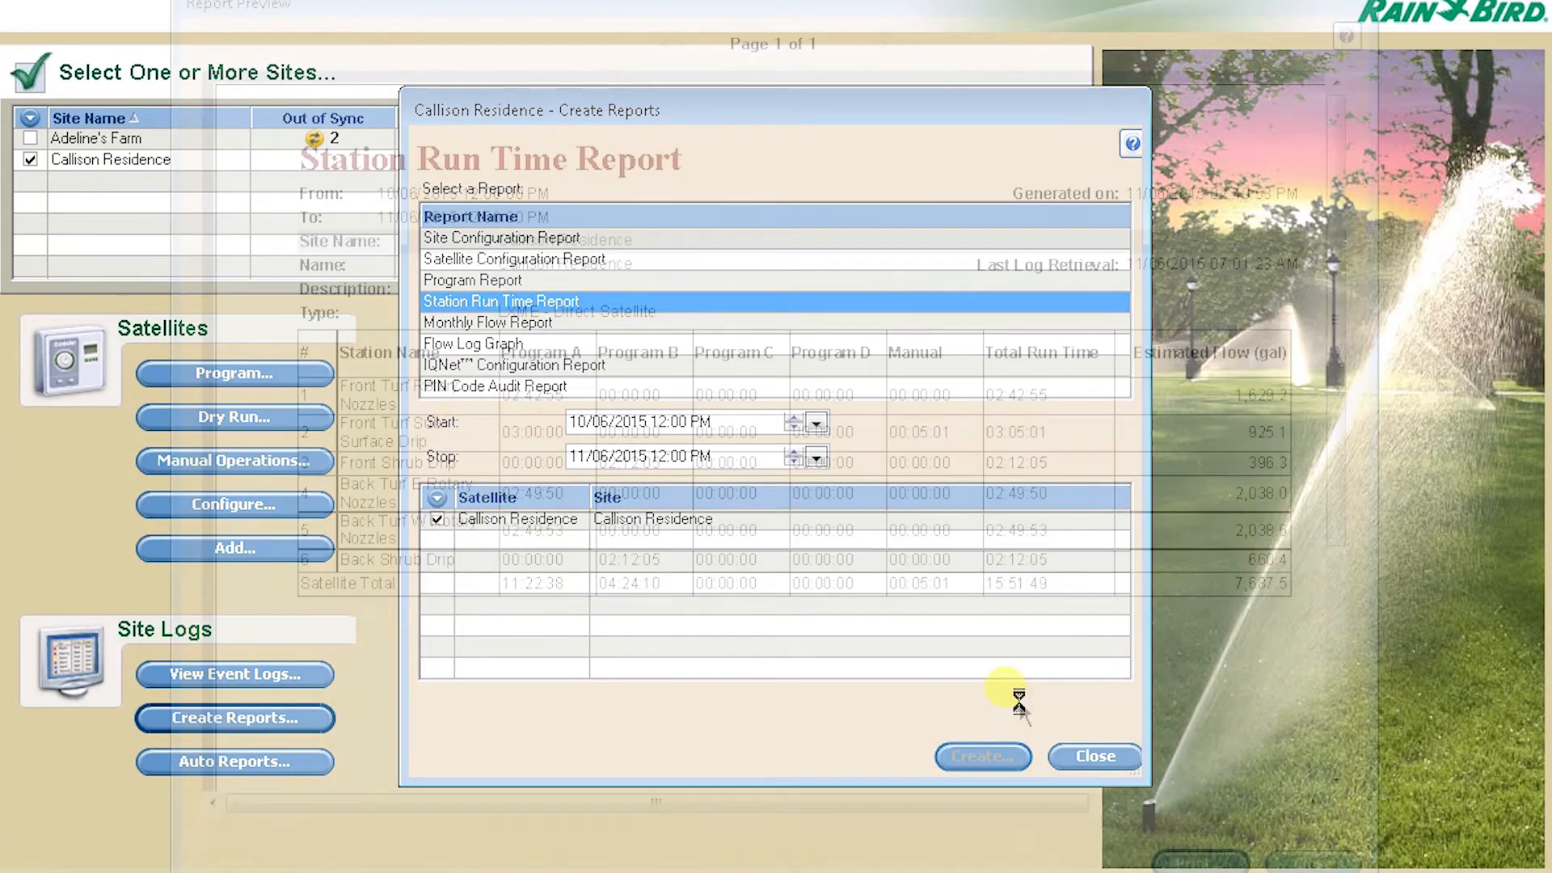
# Step: Create the Station Run Time Report preview: six stations totaling 15:51:49
pyautogui.click(982, 756)
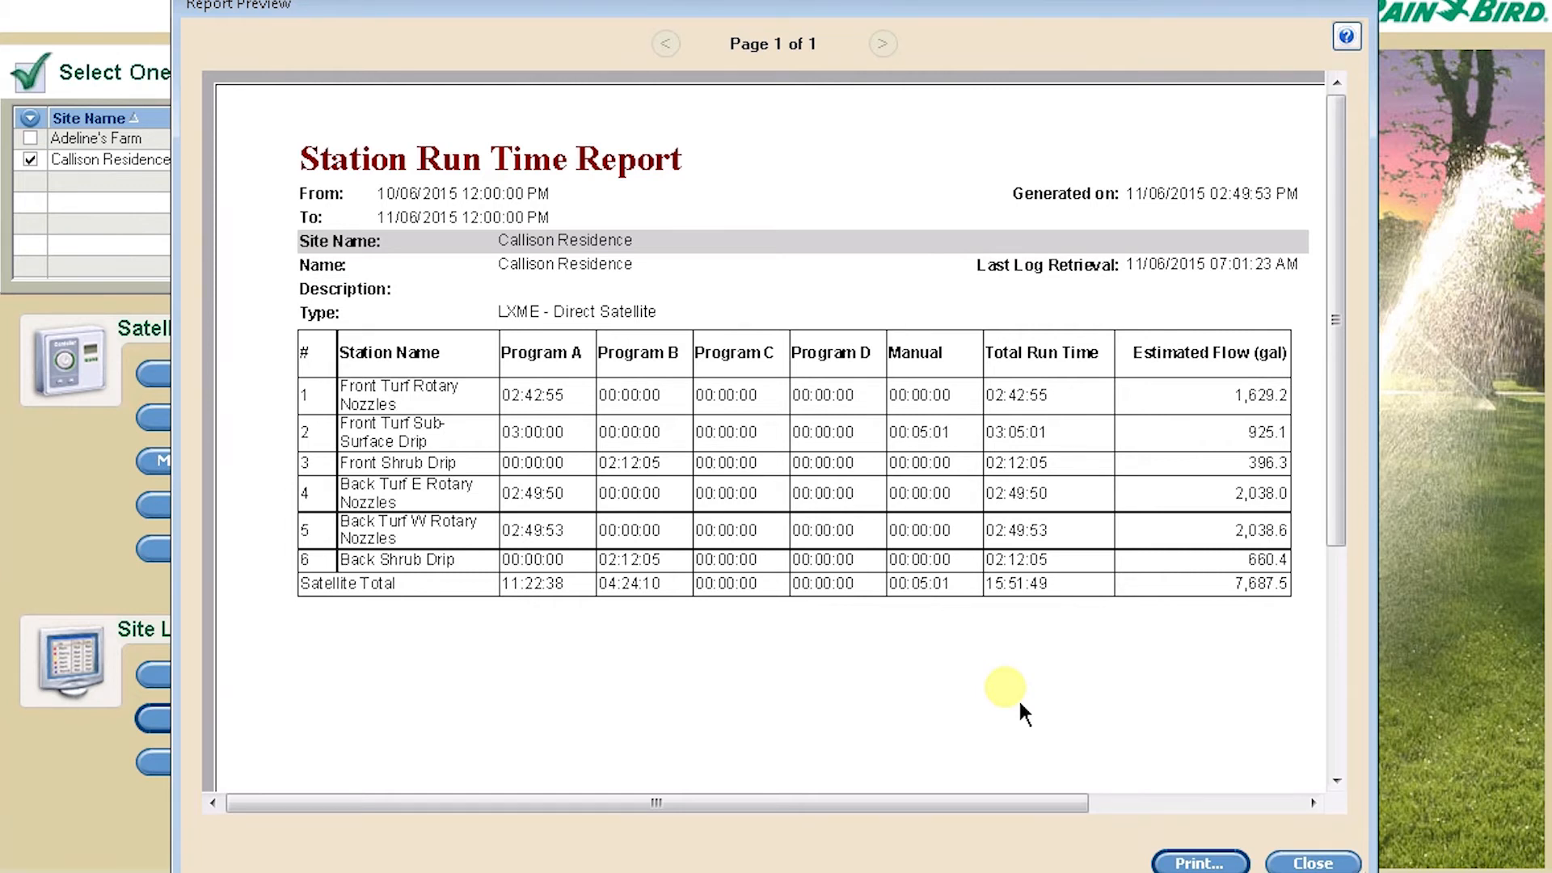
pyautogui.moveTo(1262, 590)
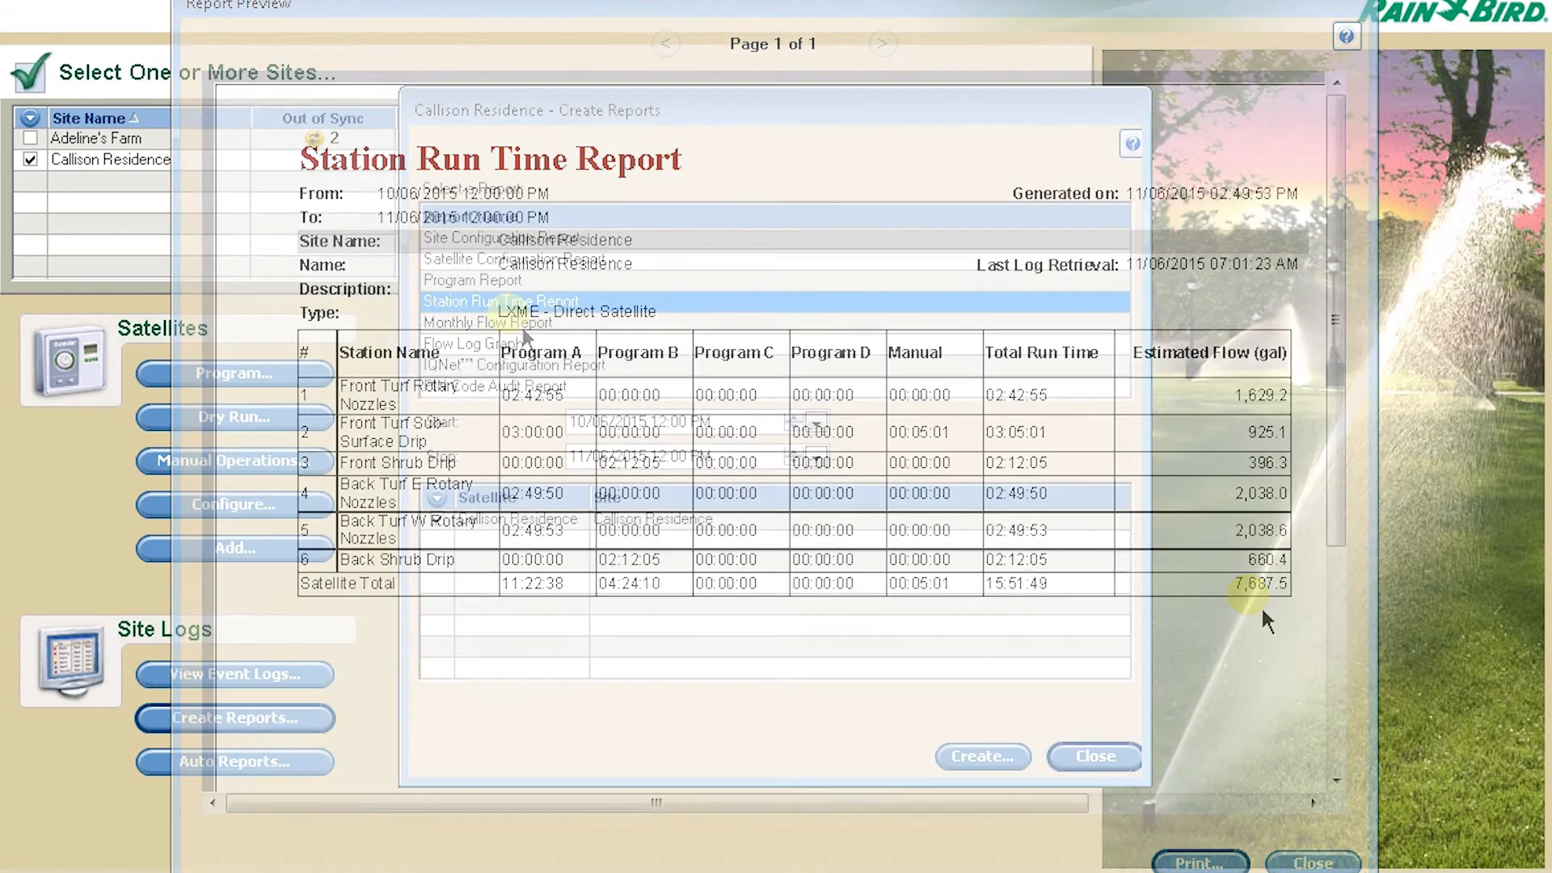
# Step: Select Flow Log Graph and the Callison Residence satellite for 11/05–11/06/2015
pyautogui.click(486, 322)
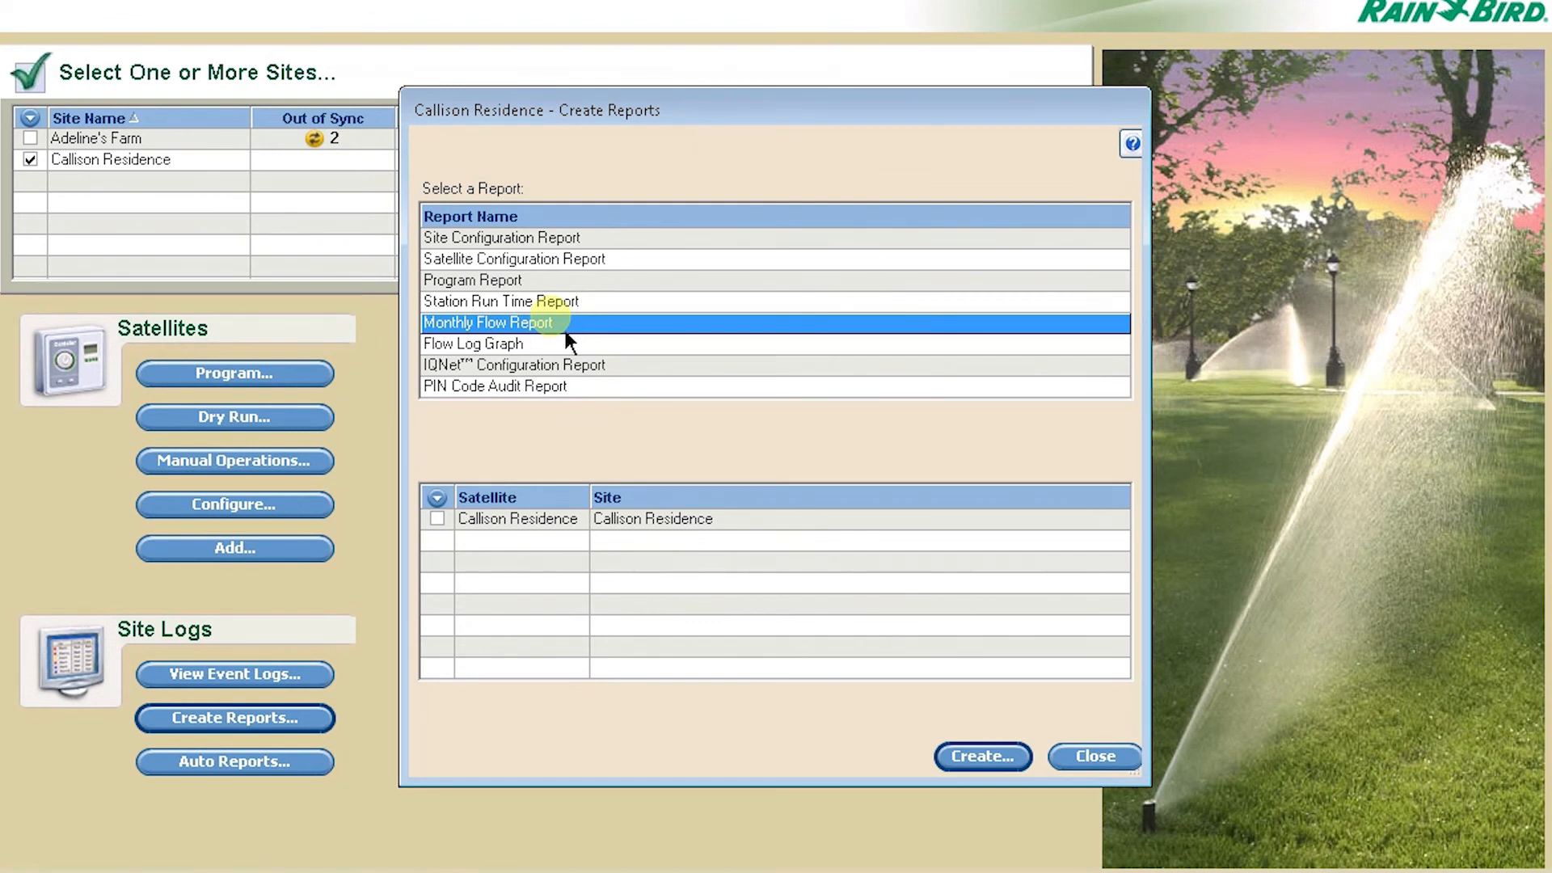
pyautogui.click(472, 343)
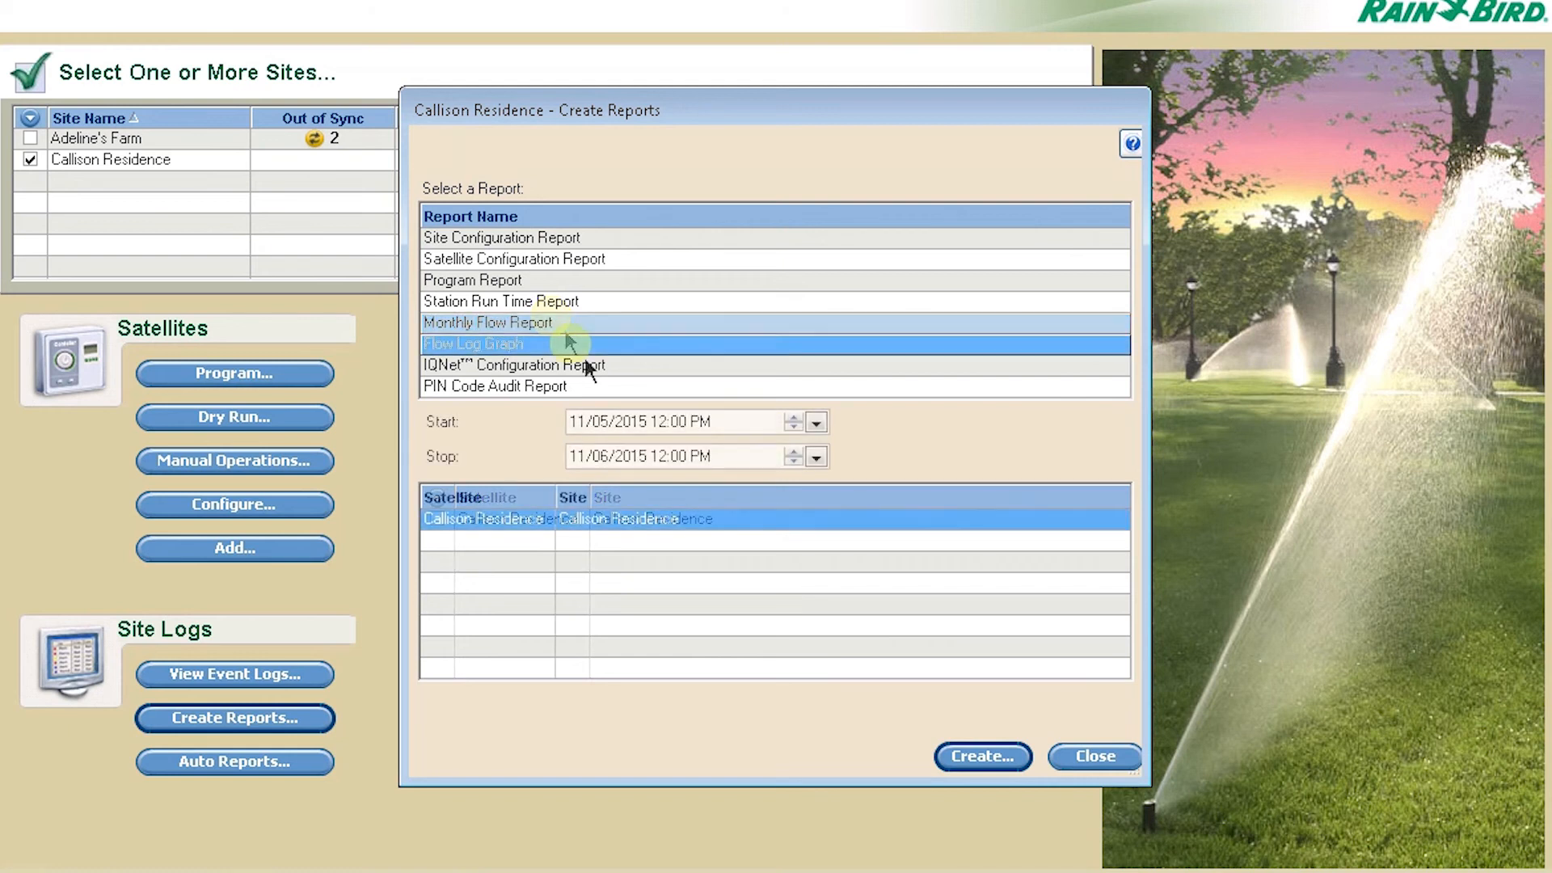
pyautogui.click(505, 344)
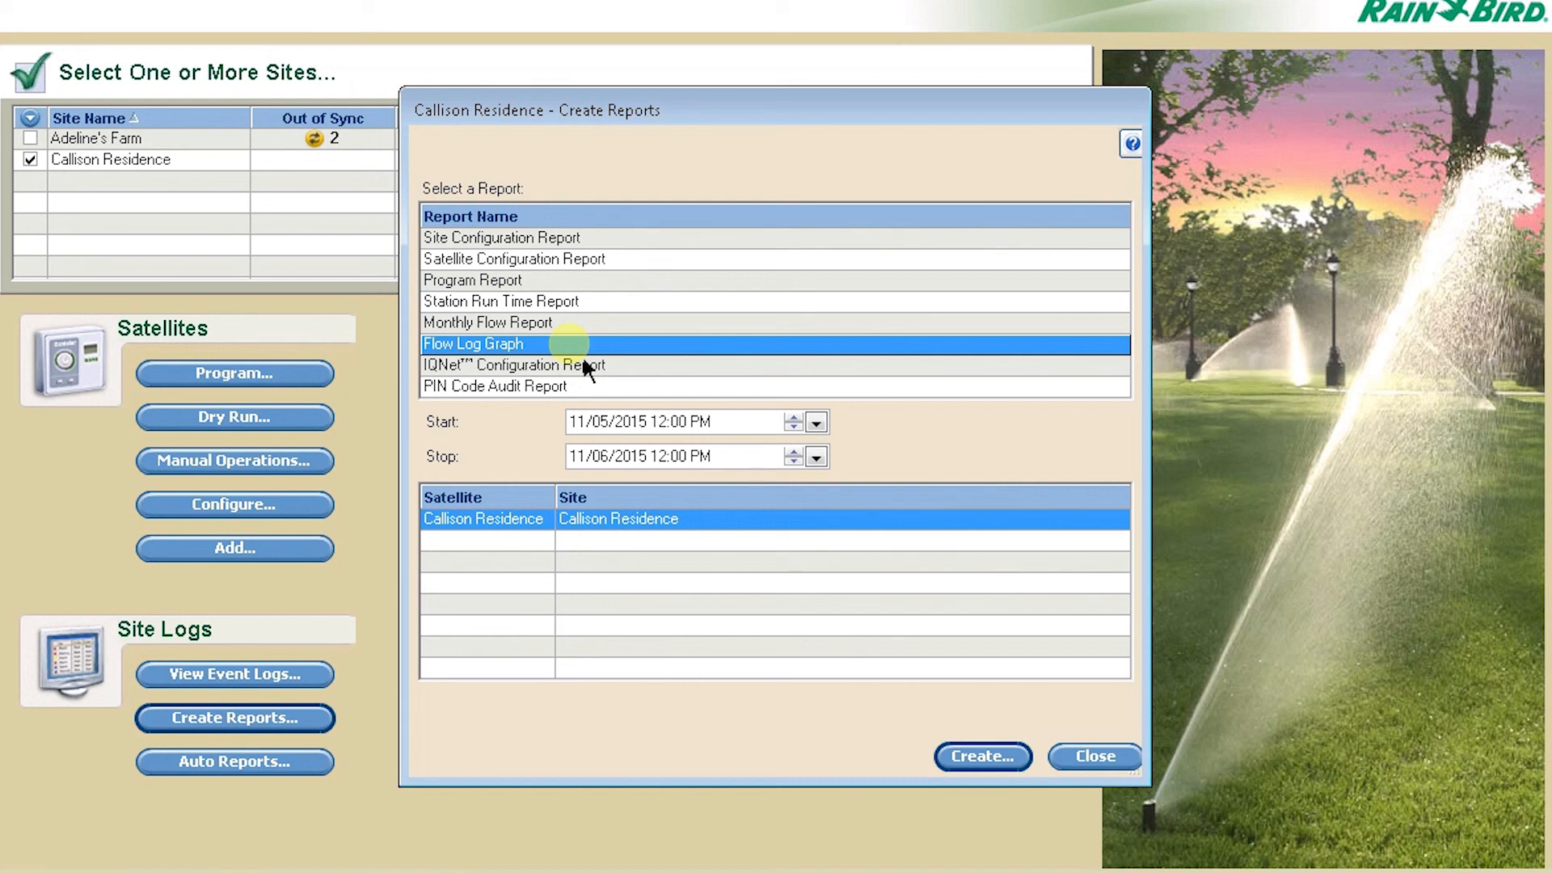
pyautogui.moveTo(641, 391)
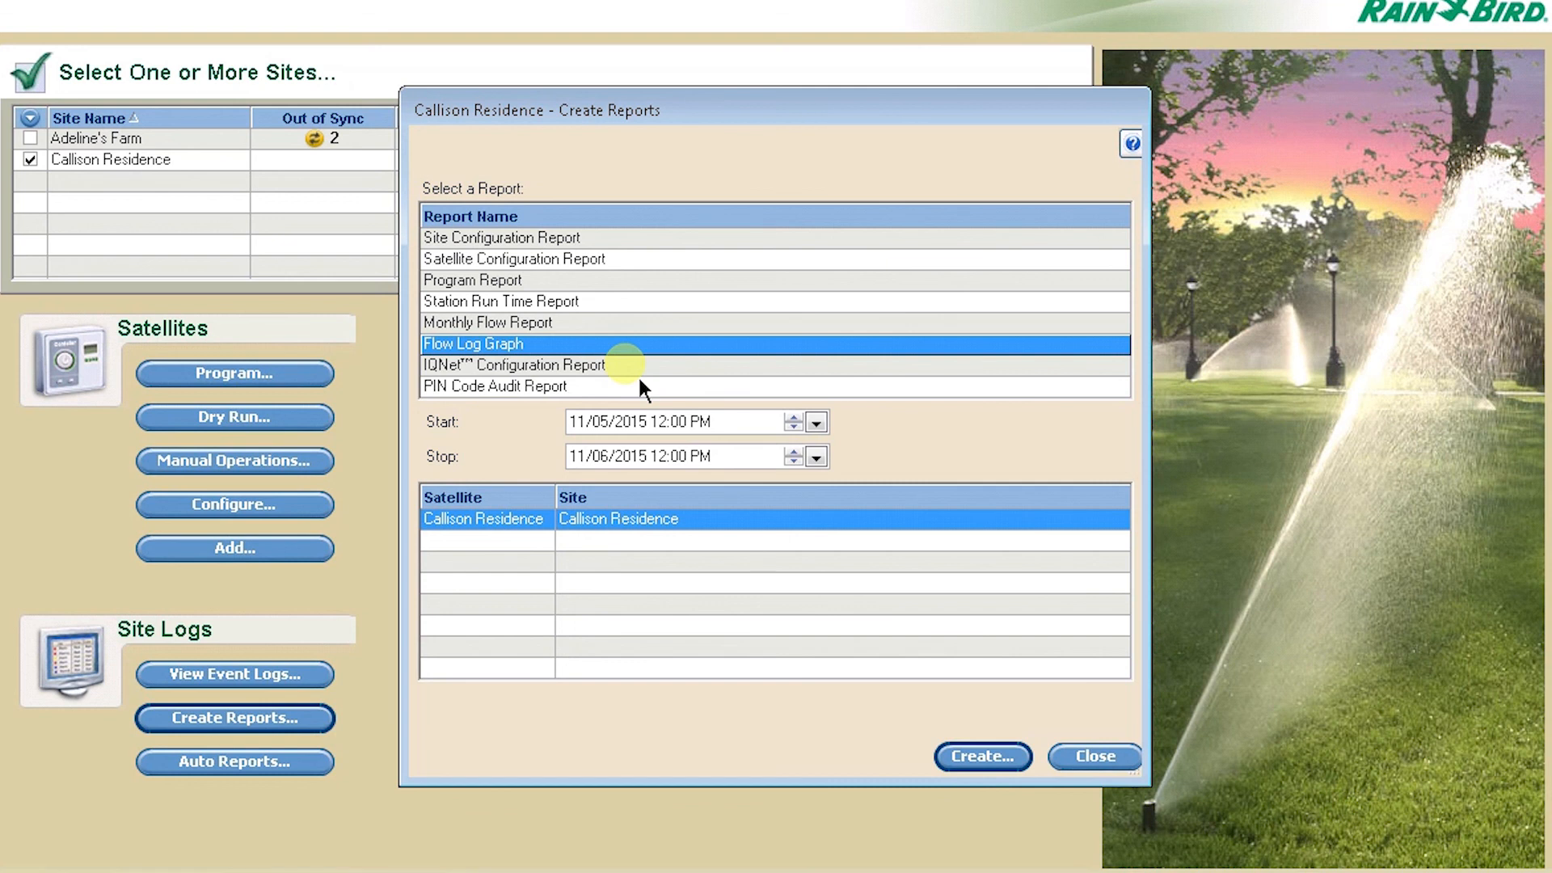